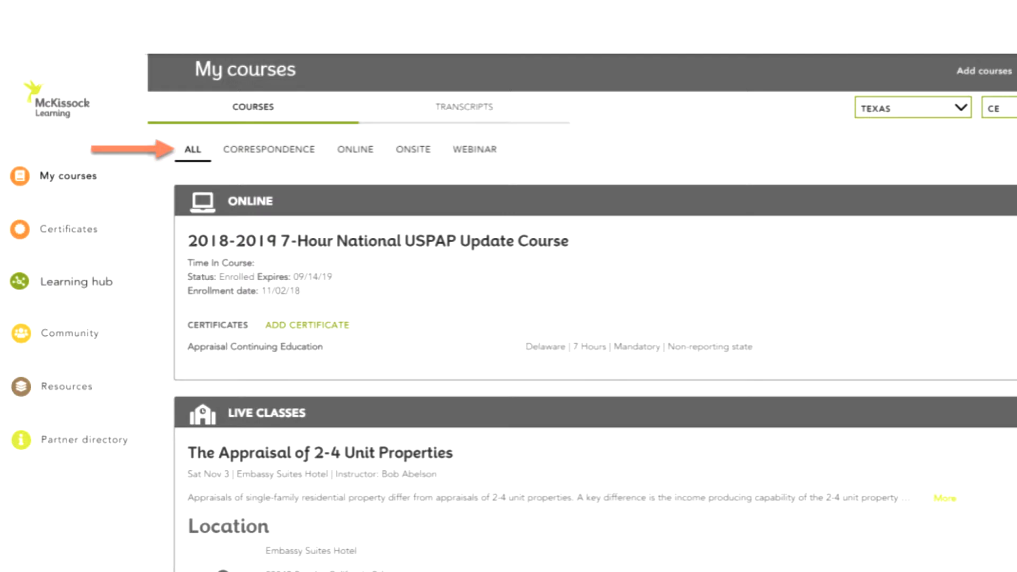
- Open the 2018-2019 7-Hour National USPAP Update Course and scroll its pre-course checklist and instructor bio
{"action": "scroll", "scroll_direction": "down", "scroll_amount": 3}
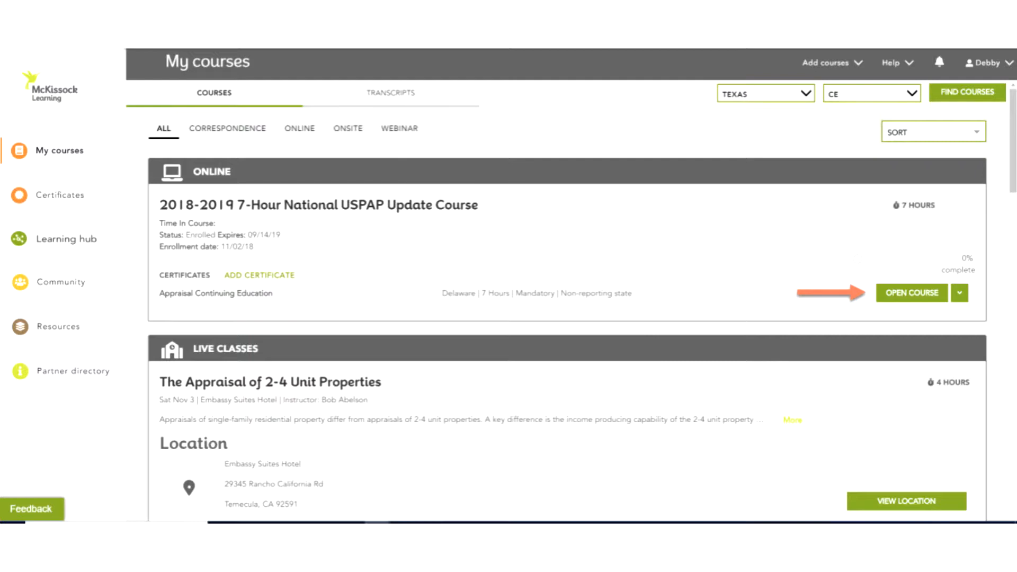
{"action": "left_click", "coordinate": [960, 292]}
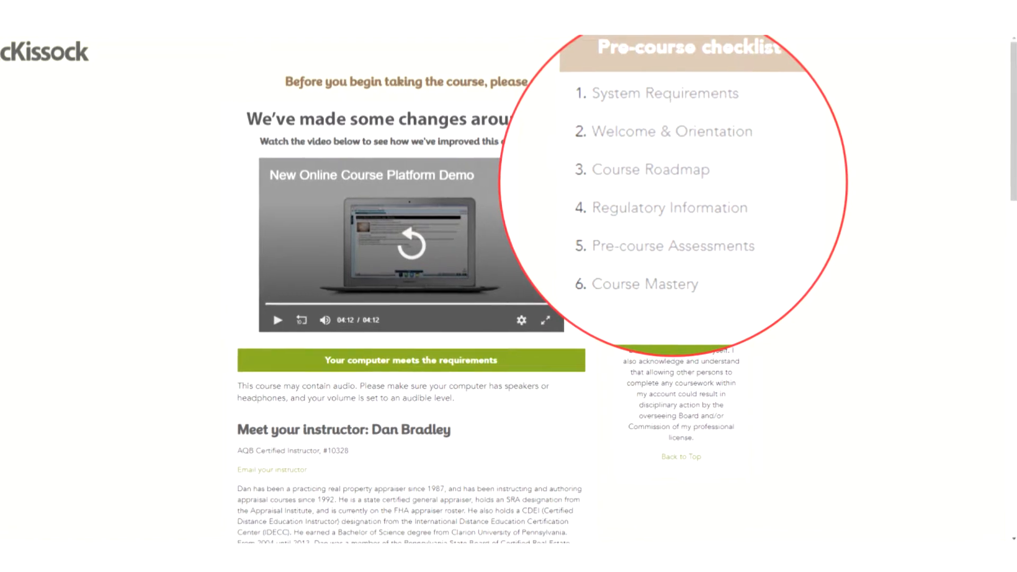
{"action": "scroll", "scroll_direction": "down", "scroll_amount": 3}
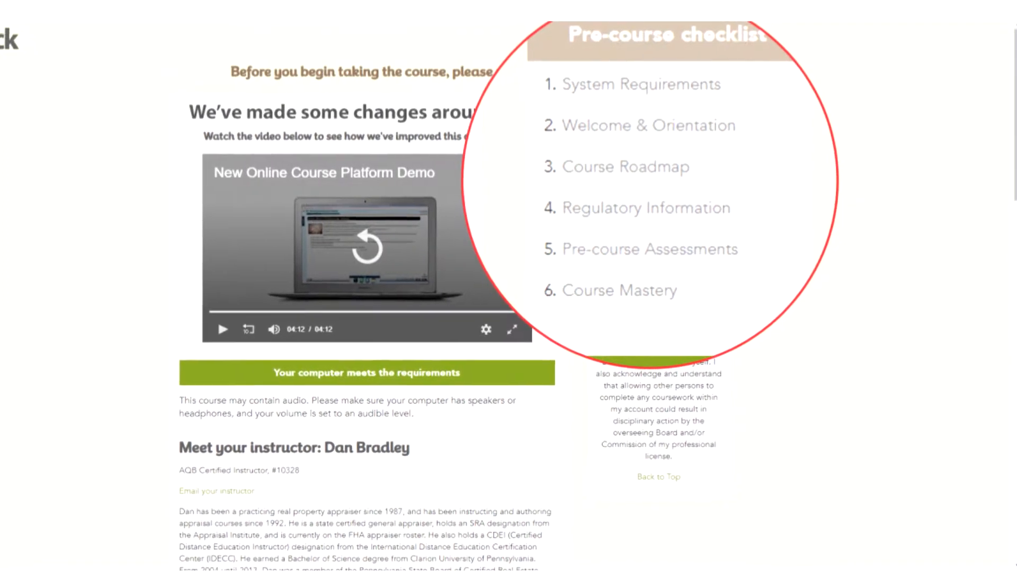
{"action": "scroll", "scroll_direction": "down", "scroll_amount": 3}
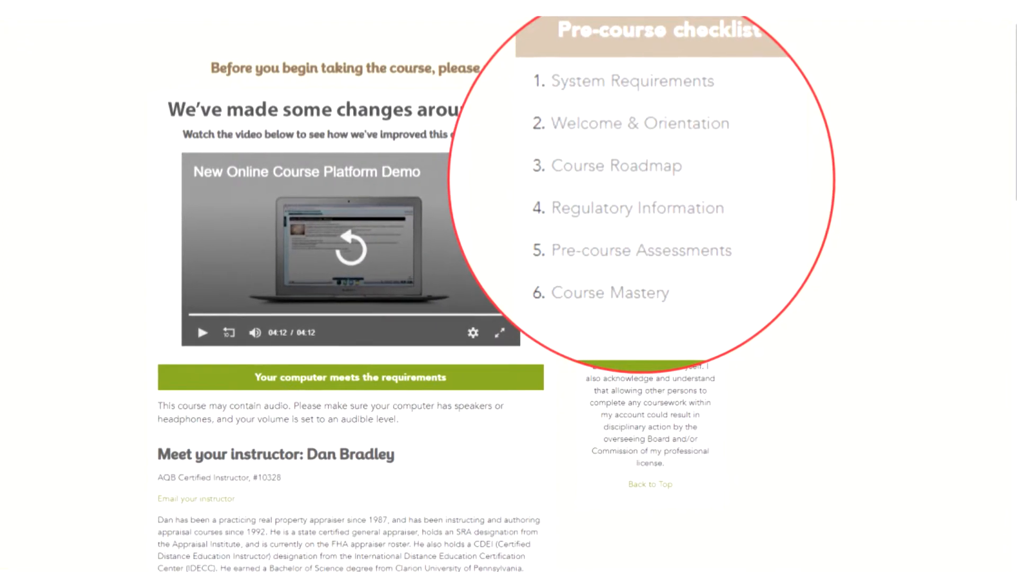
{"action": "scroll", "scroll_direction": "down", "scroll_amount": 3}
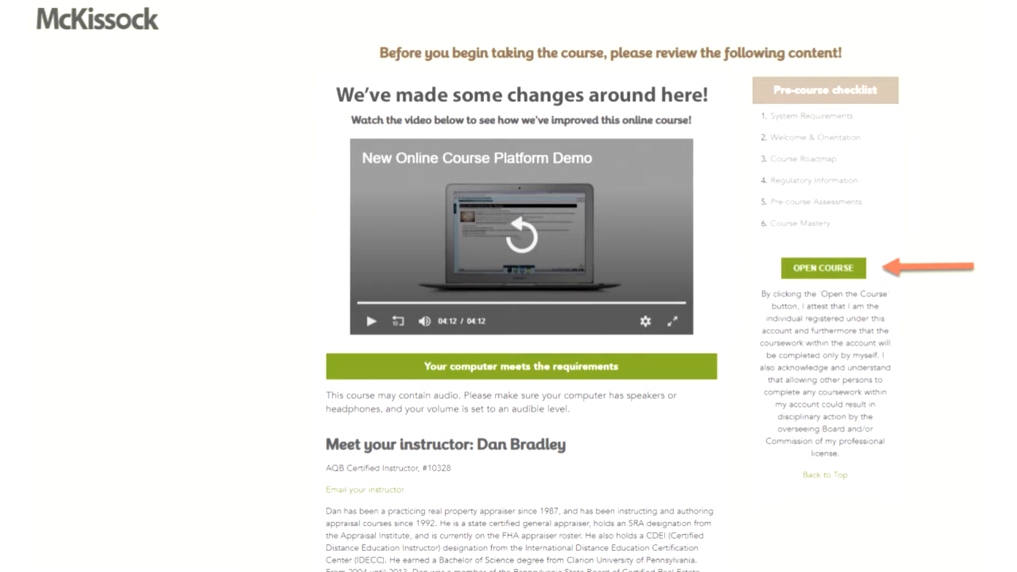
- Enter the course on its Learning Objectives page and bring up the Email Instructor form
{"action": "left_click", "coordinate": [824, 268]}
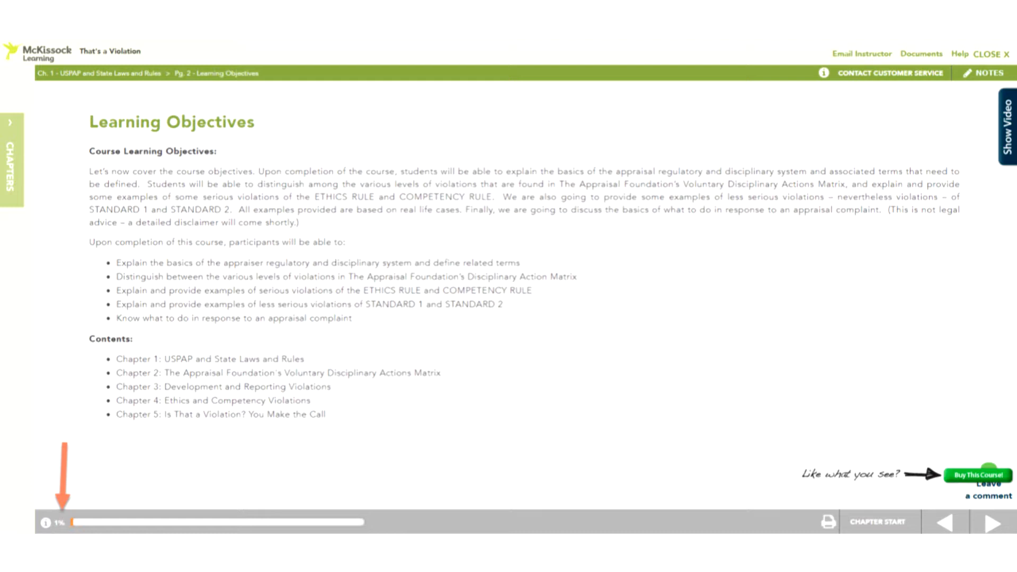
{"action": "left_click", "coordinate": [862, 53]}
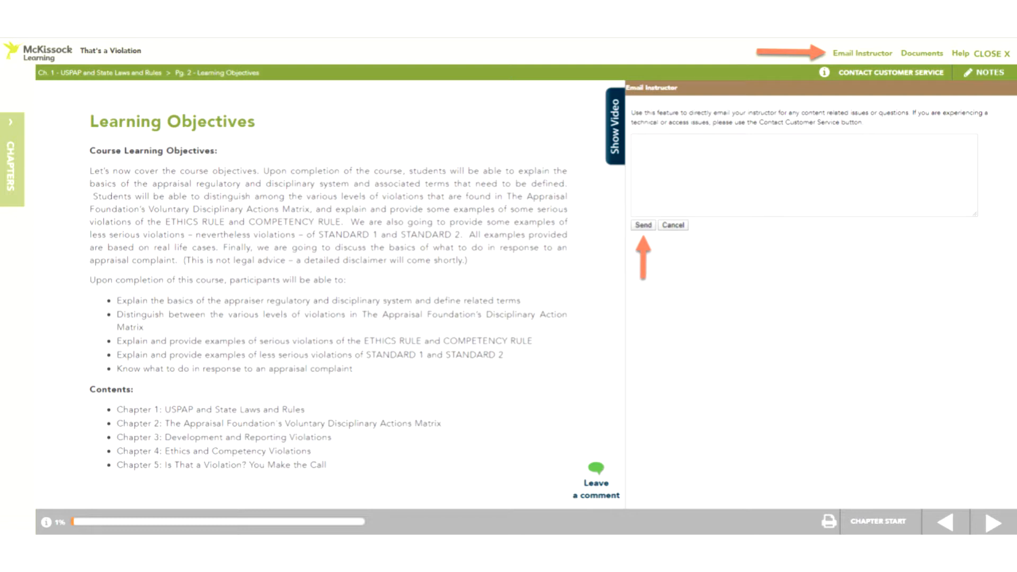
- View the Reference Documents, then open the Chapter 1 Notes panel
{"action": "left_click", "coordinate": [922, 53]}
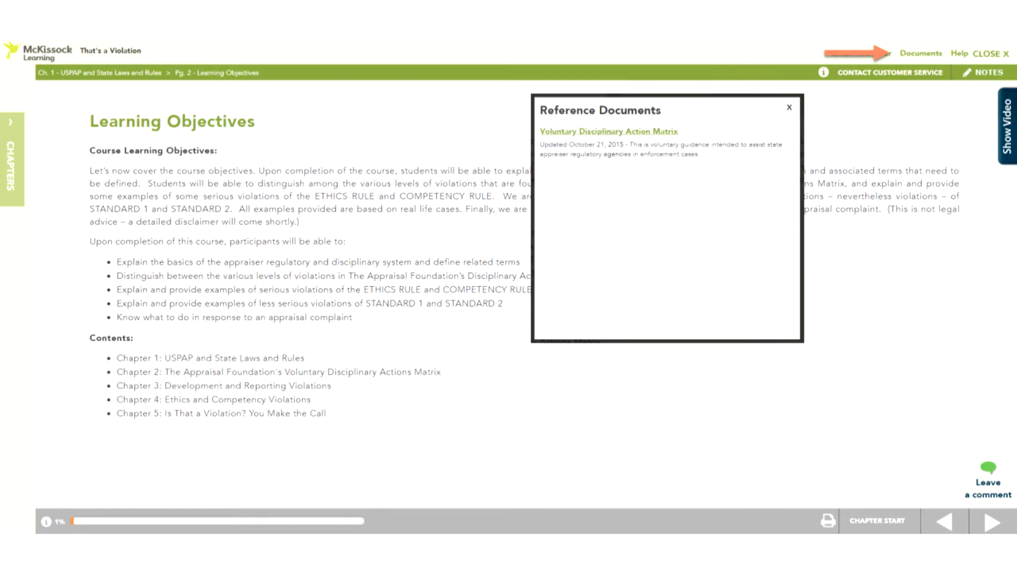
{"action": "left_click", "coordinate": [987, 72]}
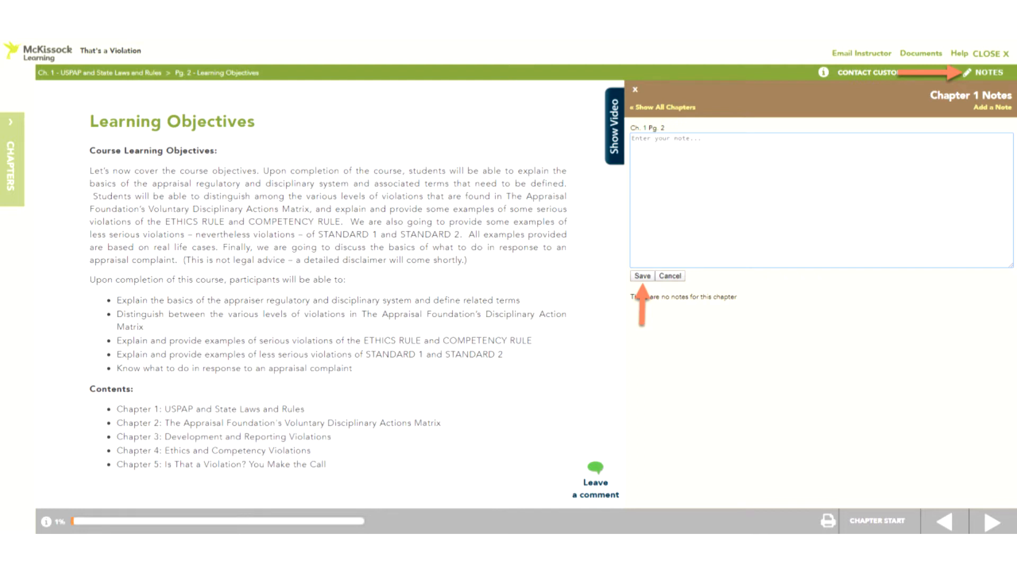
- View the Help troubleshooting topics popup, then dismiss it
{"action": "left_click", "coordinate": [959, 53]}
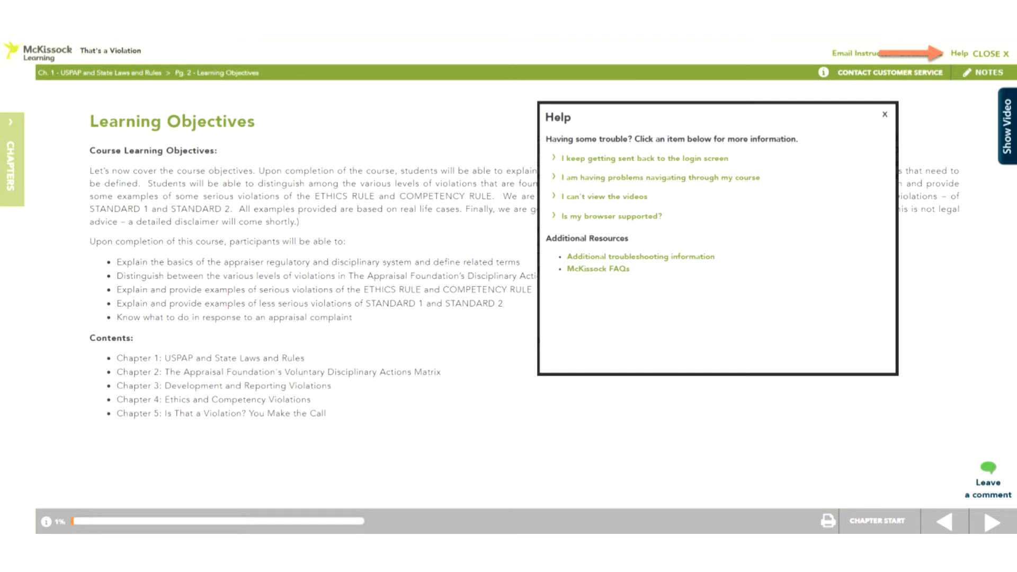
{"action": "left_click", "coordinate": [884, 115]}
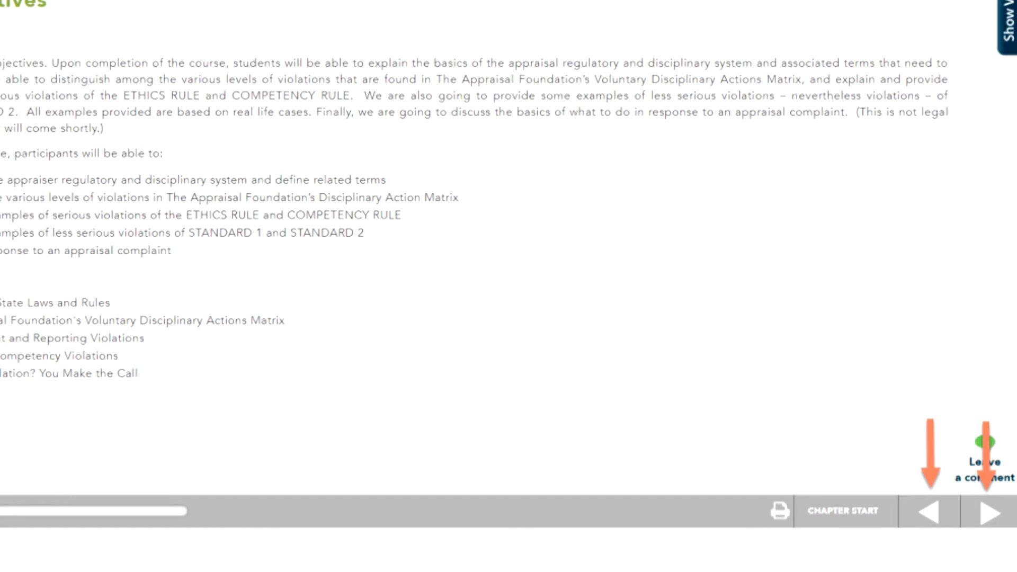
- Close the USPAP course player, saving progress, back to My courses
{"action": "left_click", "coordinate": [988, 510]}
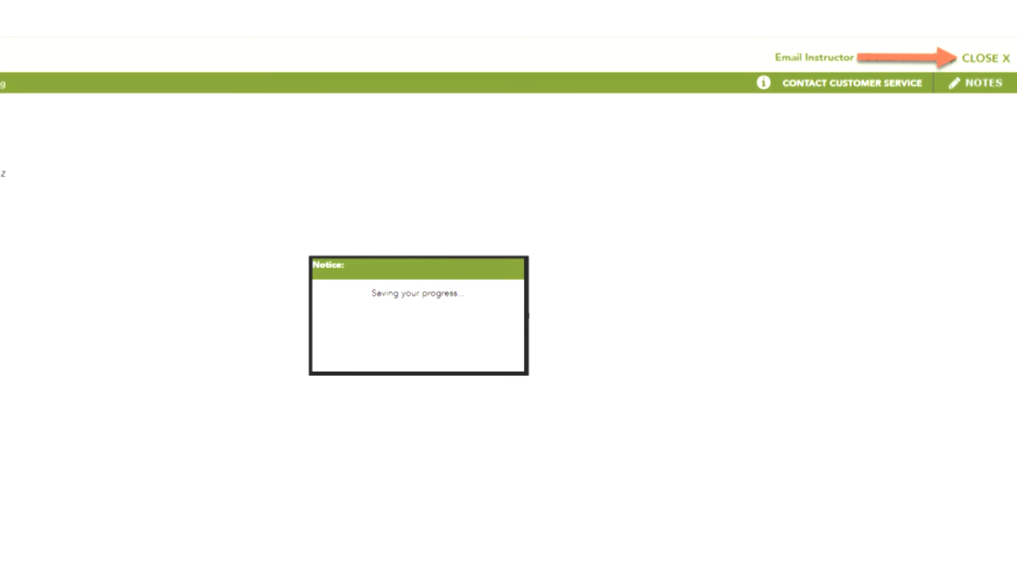
{"action": "left_click", "coordinate": [986, 58]}
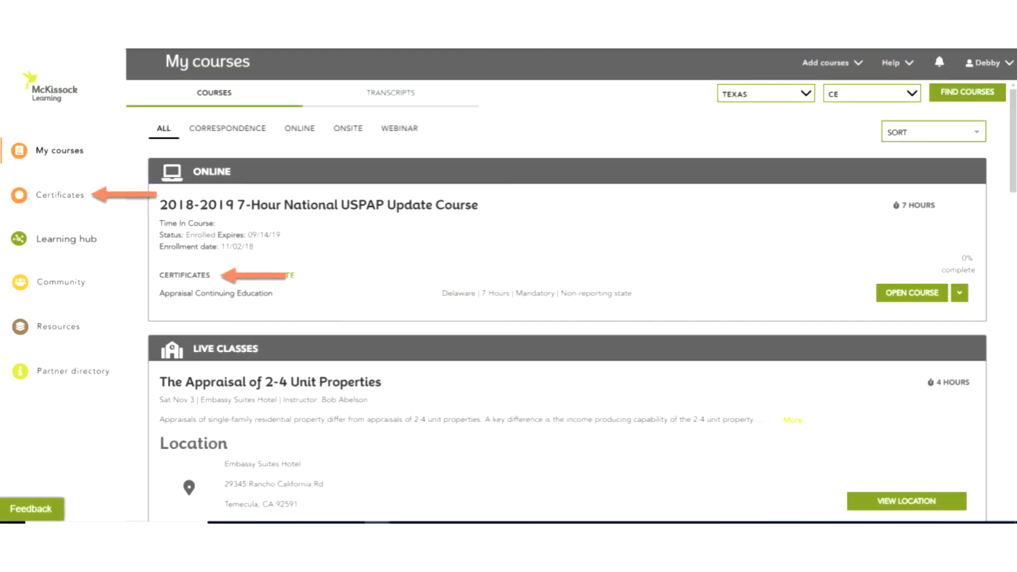